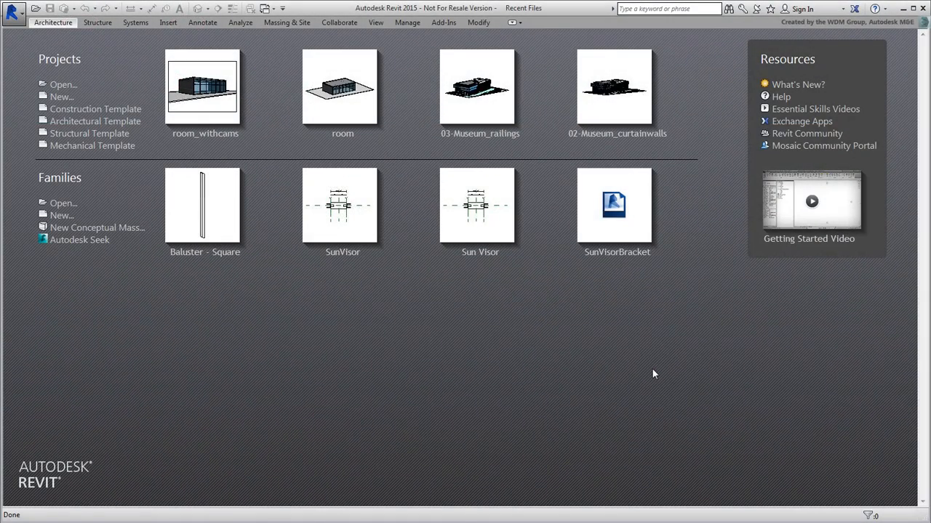
Browse the _Assets folder and select room_withcams.rvt in the Open dialog
click(64, 84)
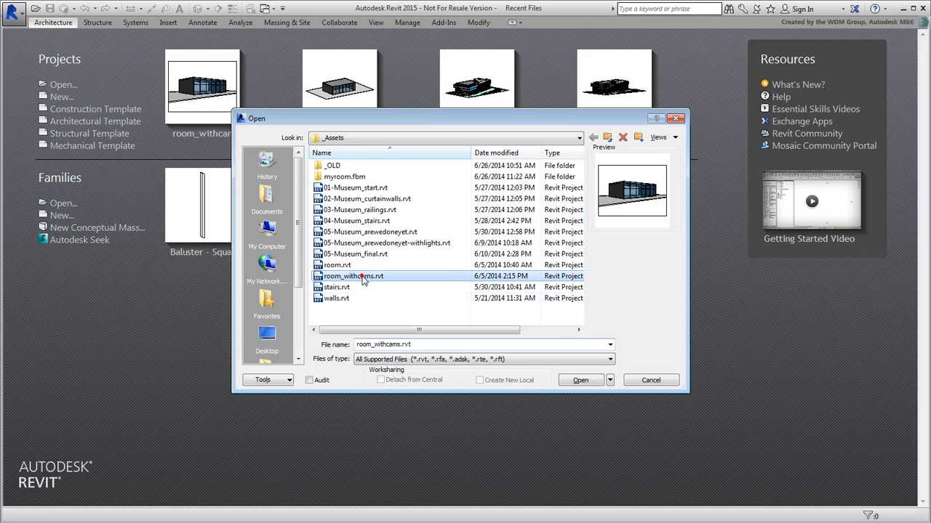
Open room_withcams.rvt into its 3D view of the glass-fronted building
click(580, 379)
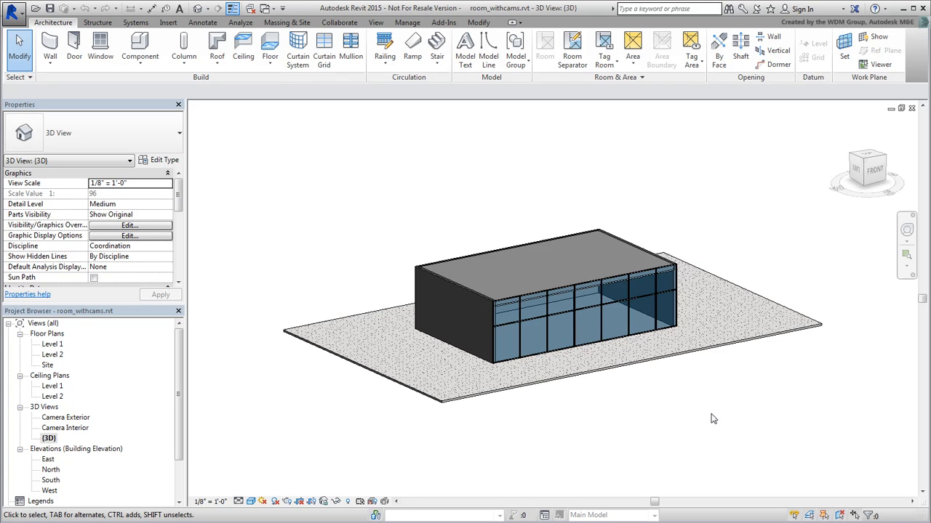